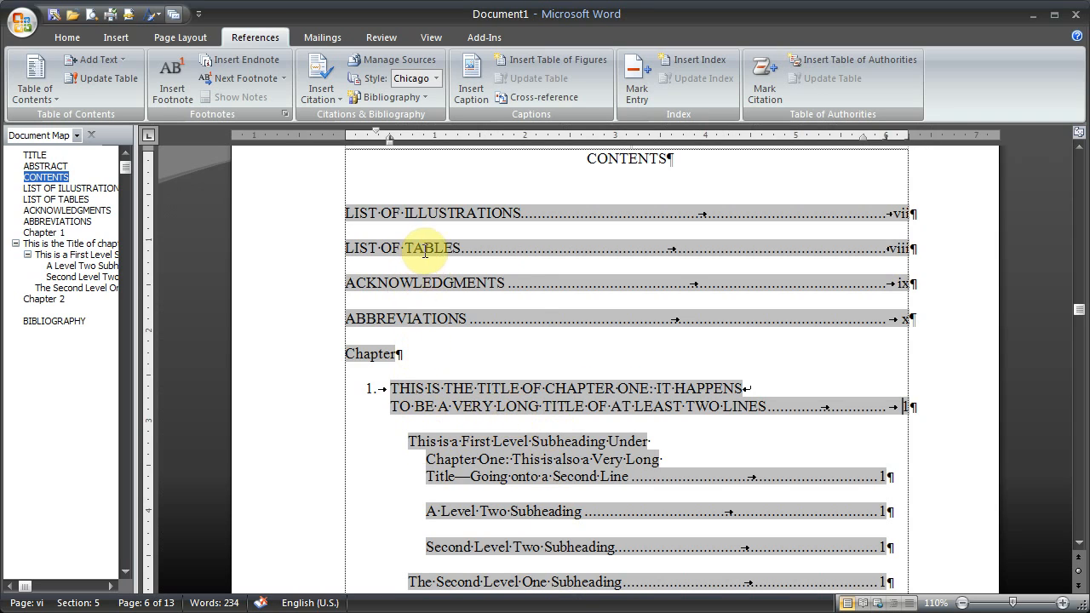
Reach the custom Table of Contents dialog and its Options for style-to-level mapping.
scroll(down, 3)
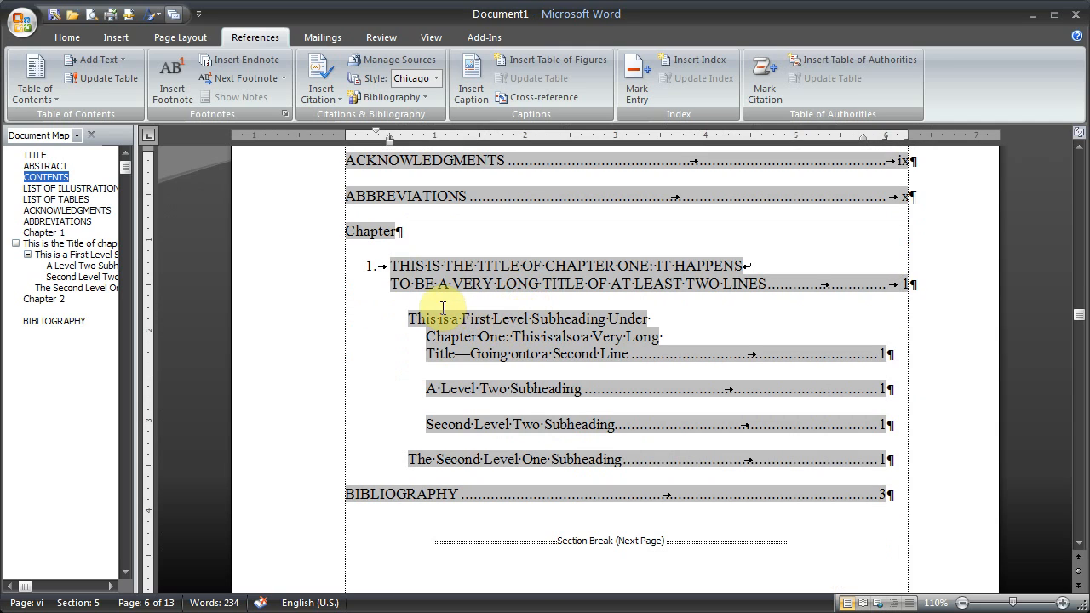
mouse_move(524, 282)
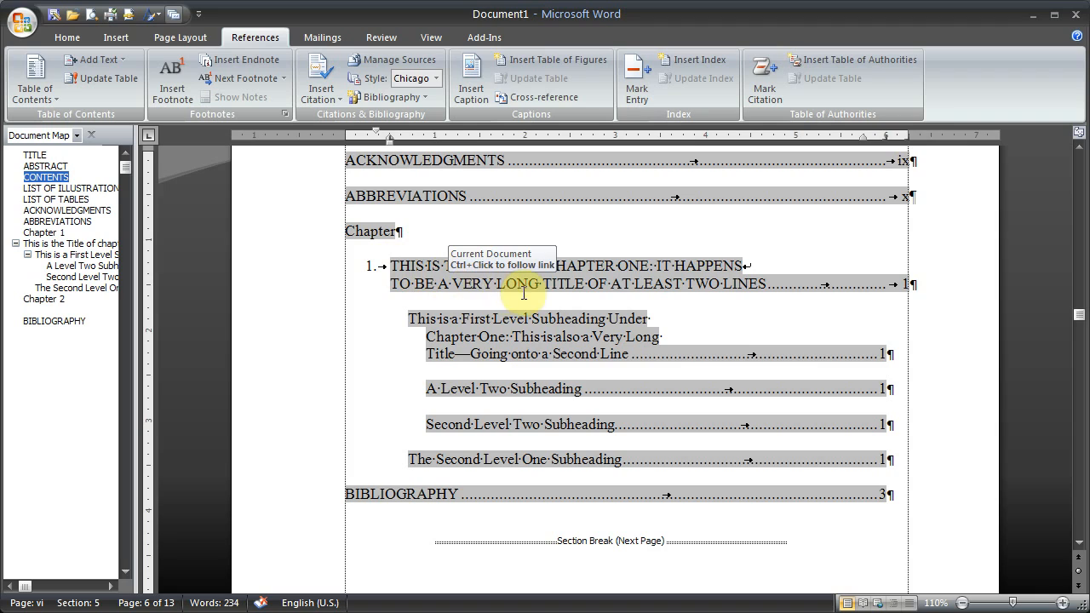
mouse_move(504, 330)
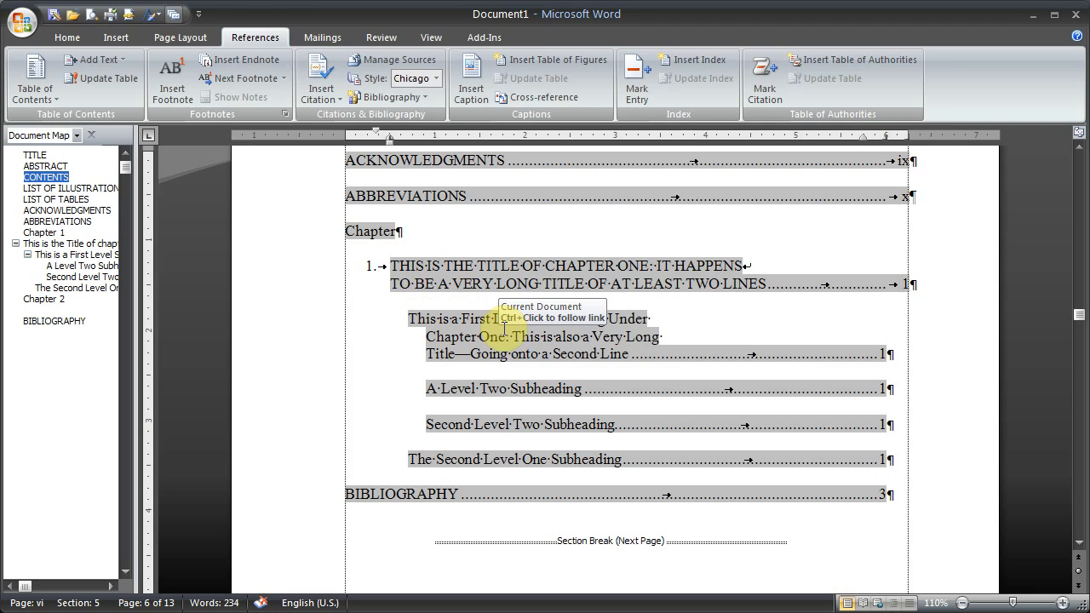
mouse_move(429, 390)
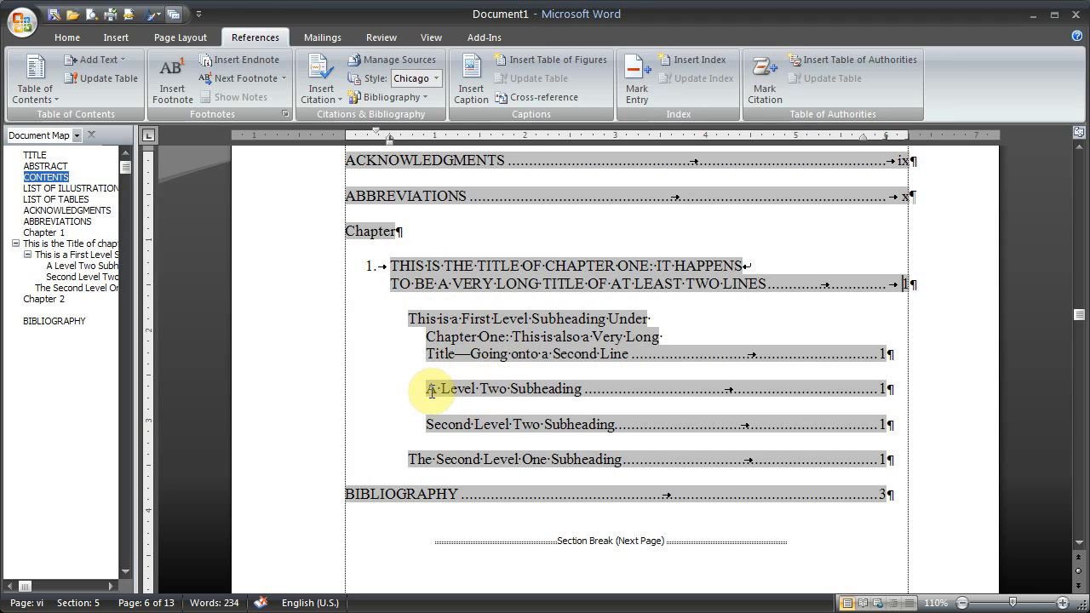
mouse_move(415, 460)
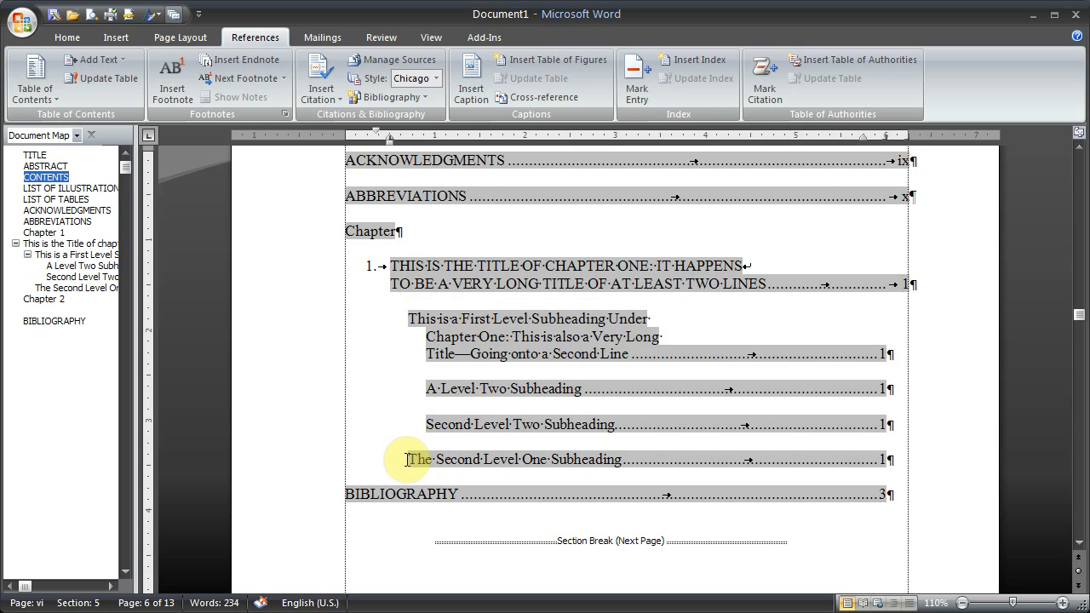
mouse_move(426, 443)
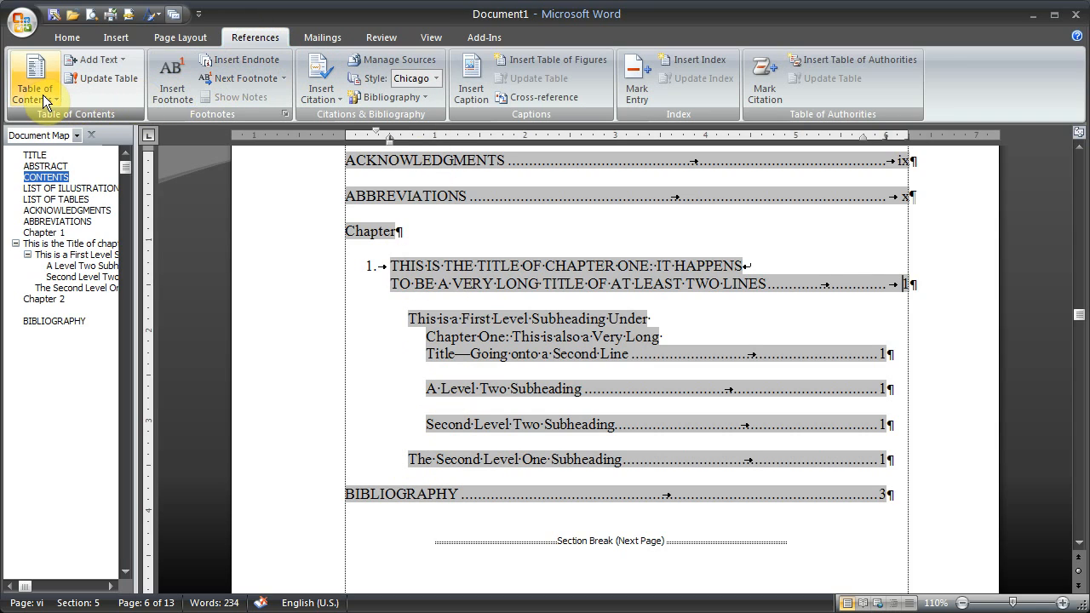
mouse_move(34, 77)
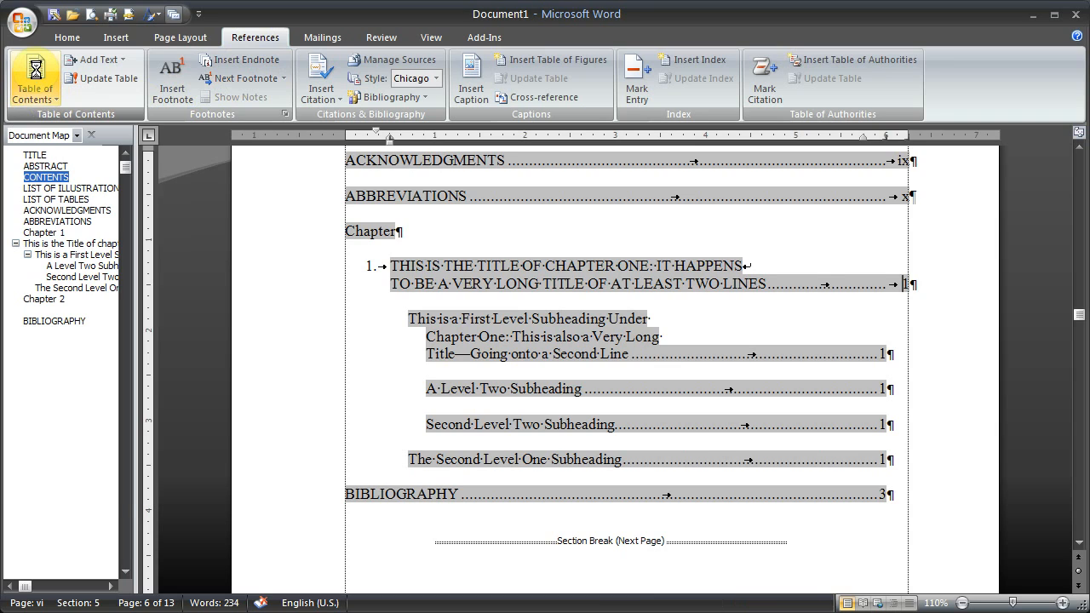
click(34, 77)
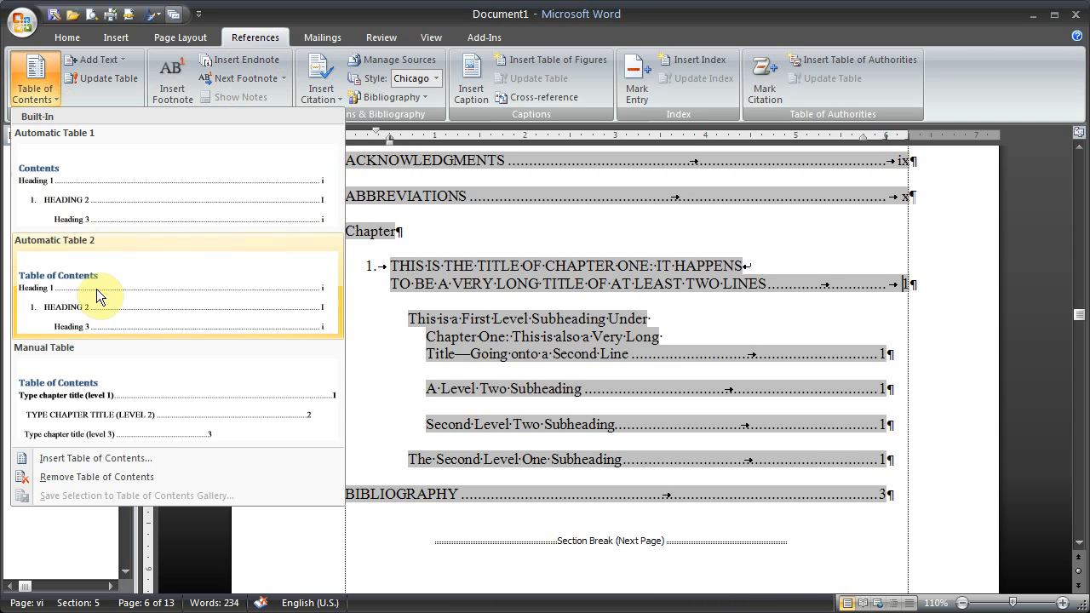
mouse_move(86, 458)
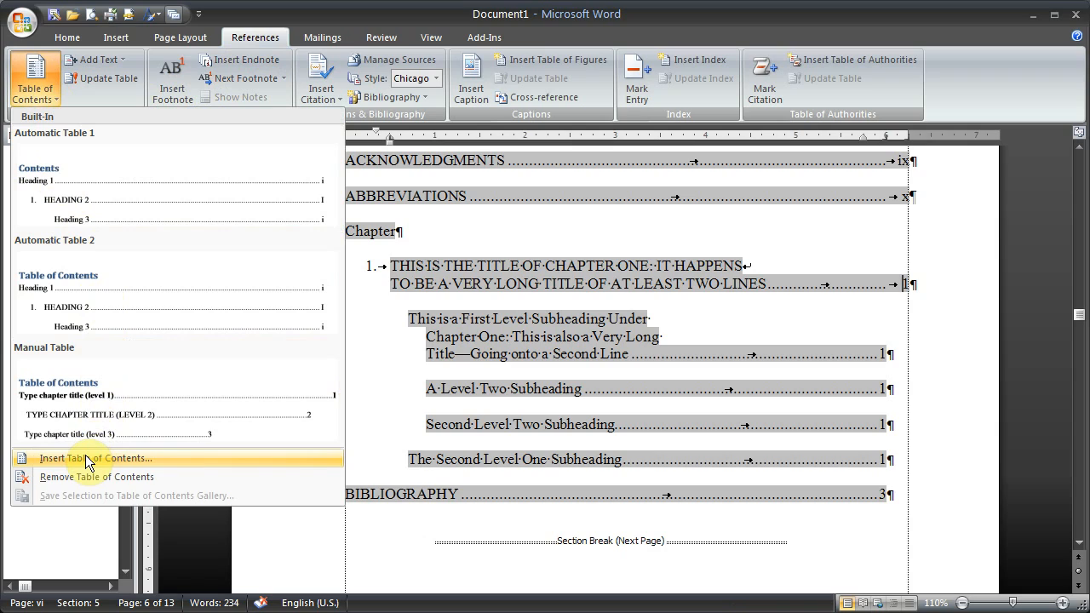
mouse_move(34, 467)
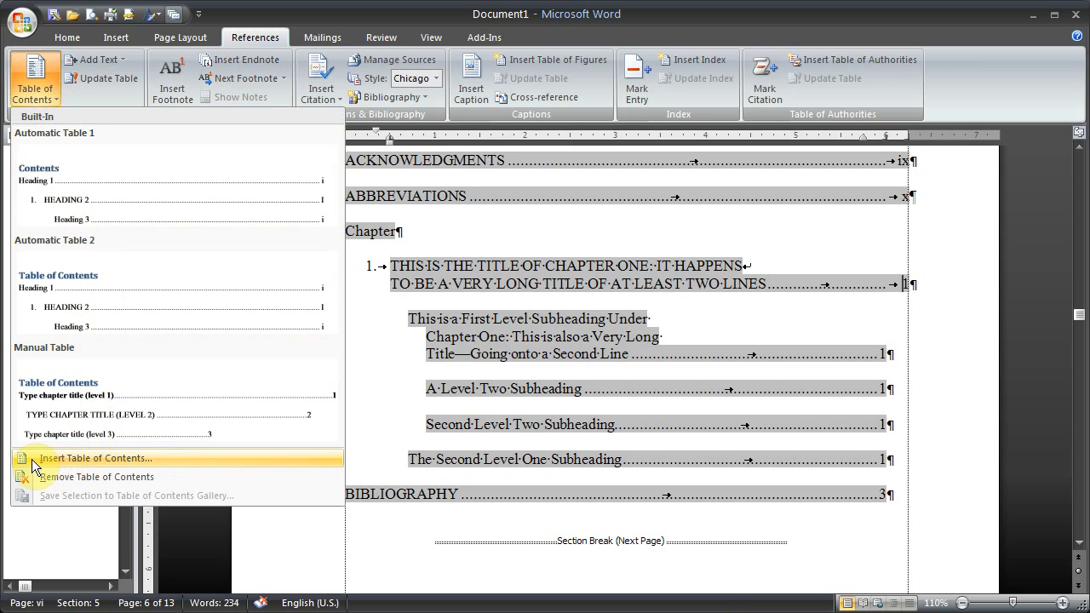
click(95, 458)
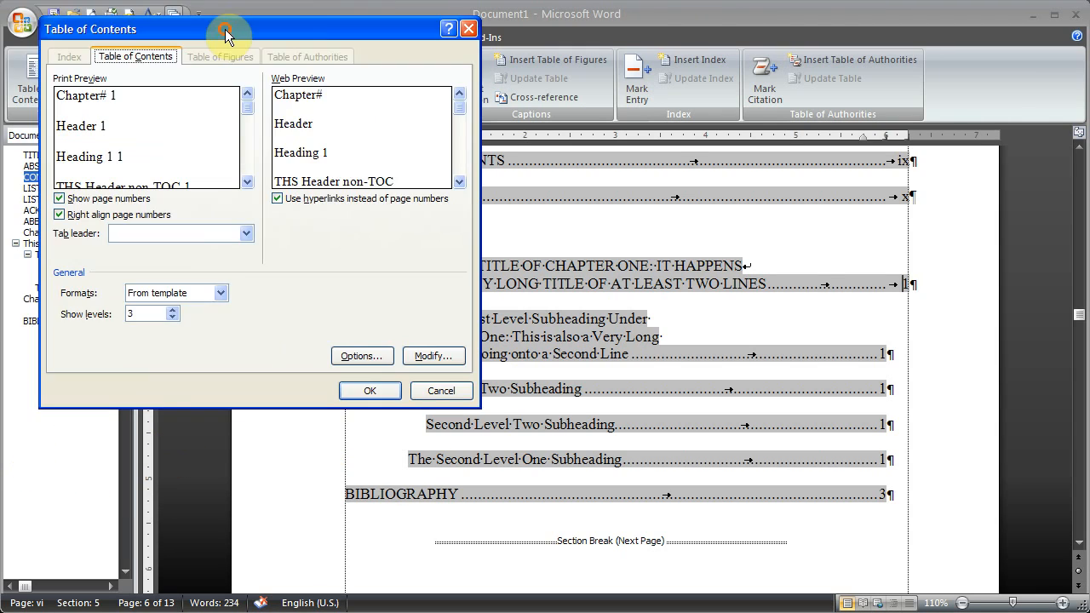
mouse_move(224, 129)
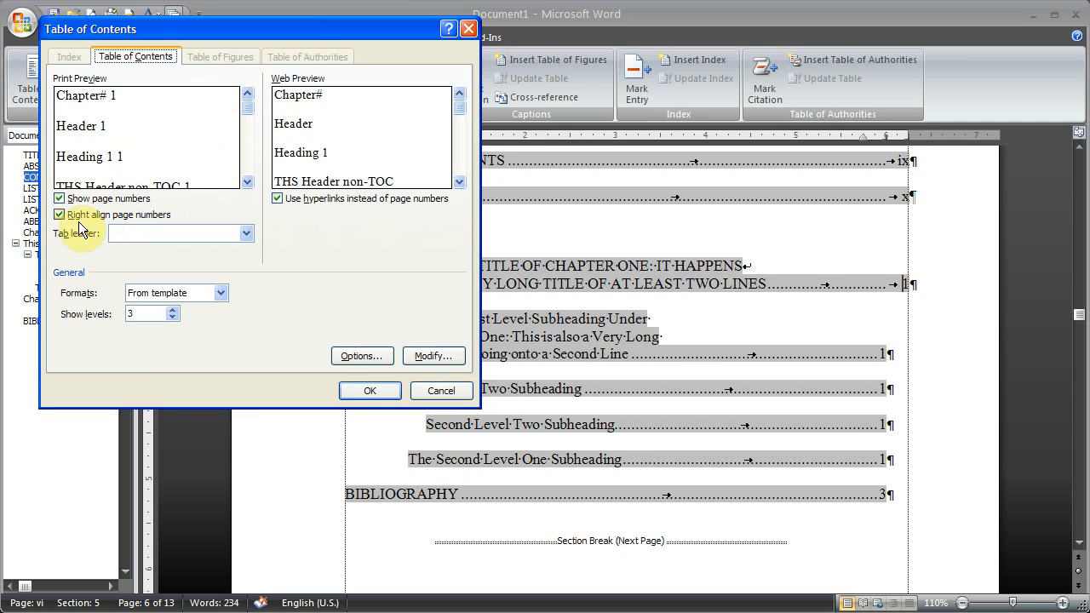
mouse_move(86, 222)
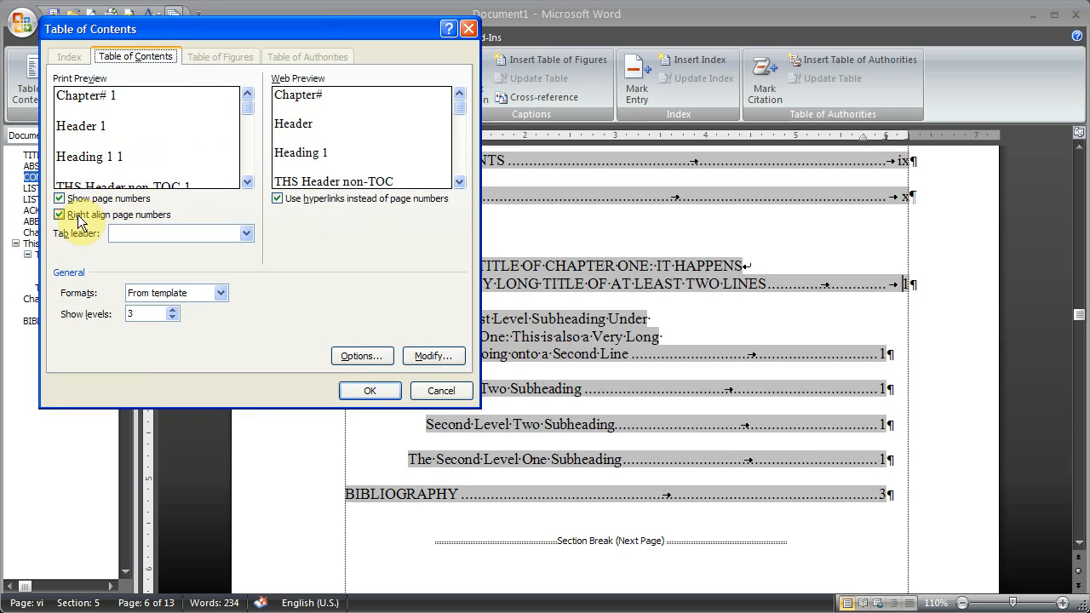
mouse_move(133, 242)
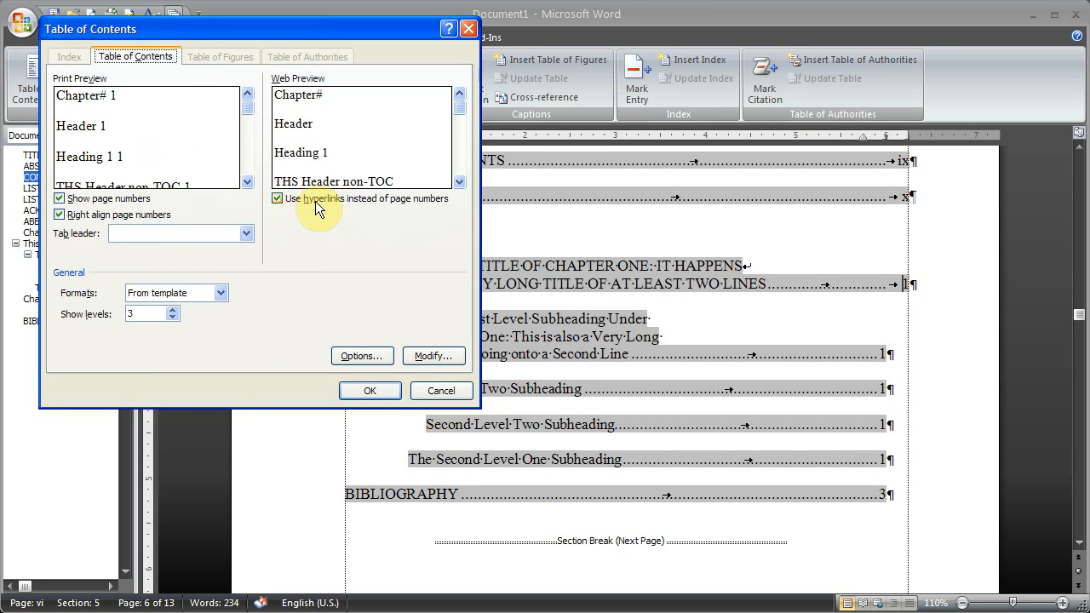
mouse_move(400, 208)
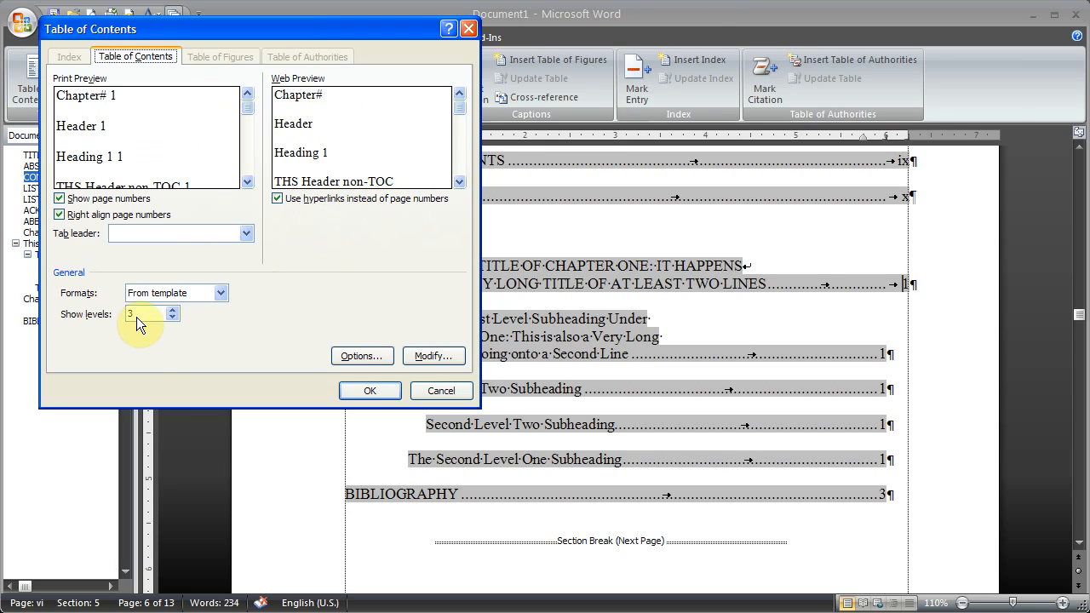
mouse_move(310, 352)
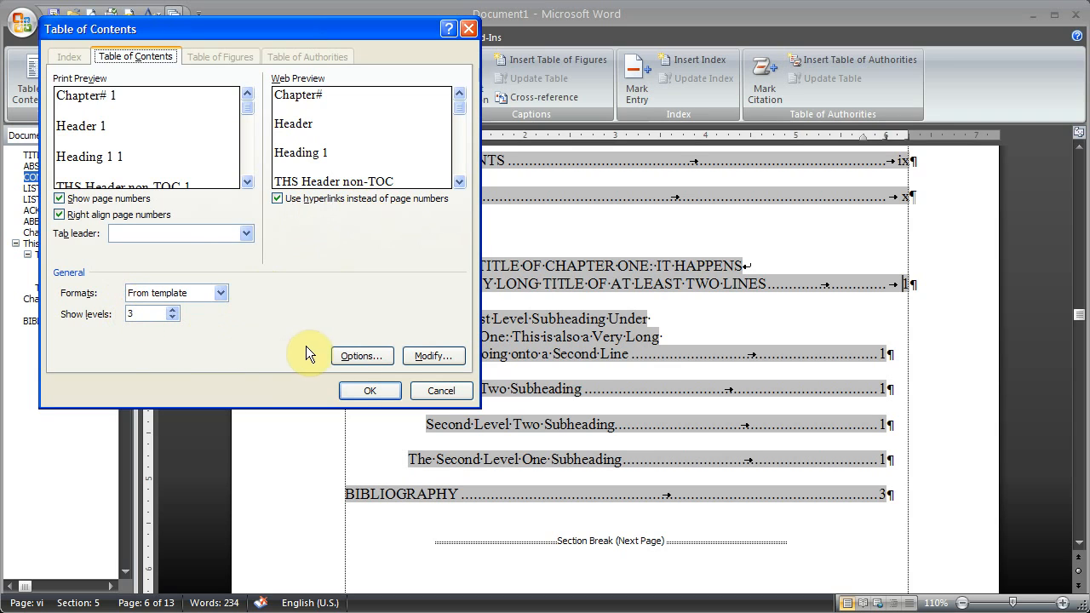
click(361, 356)
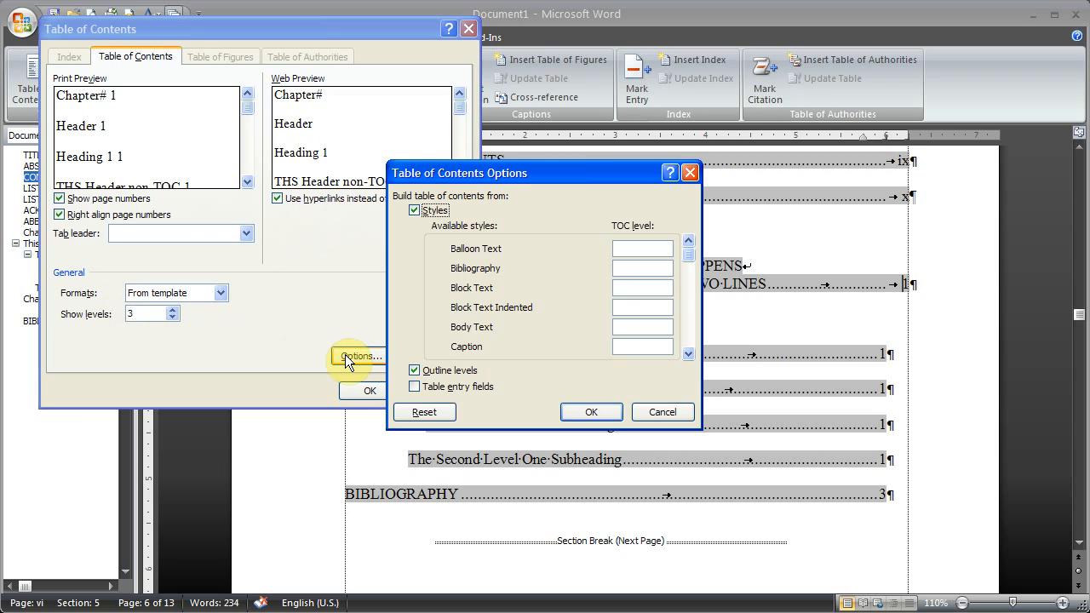
mouse_move(645, 283)
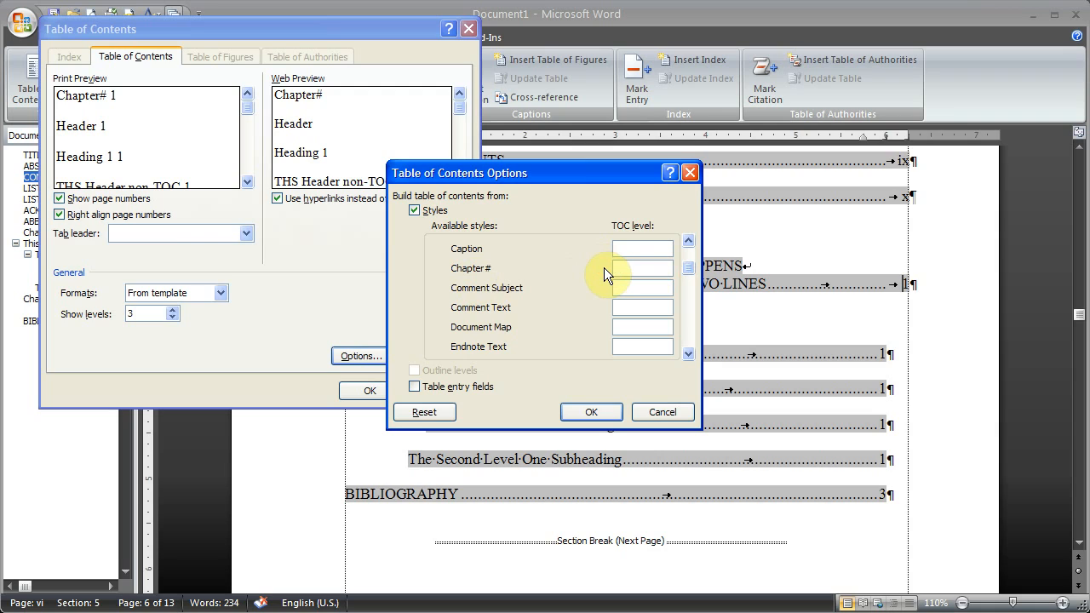
mouse_move(702, 274)
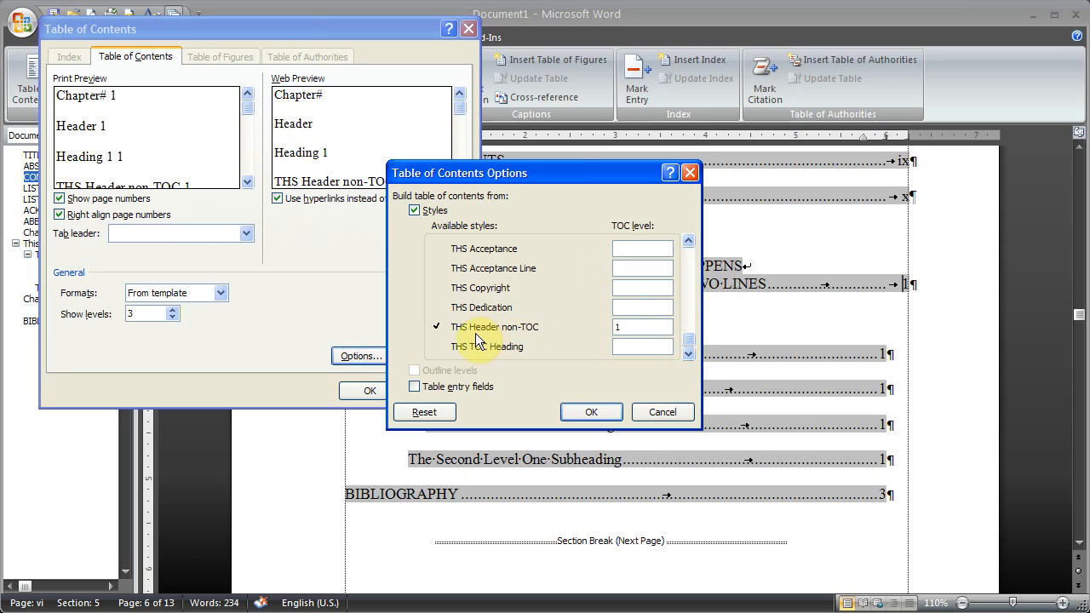
mouse_move(456, 341)
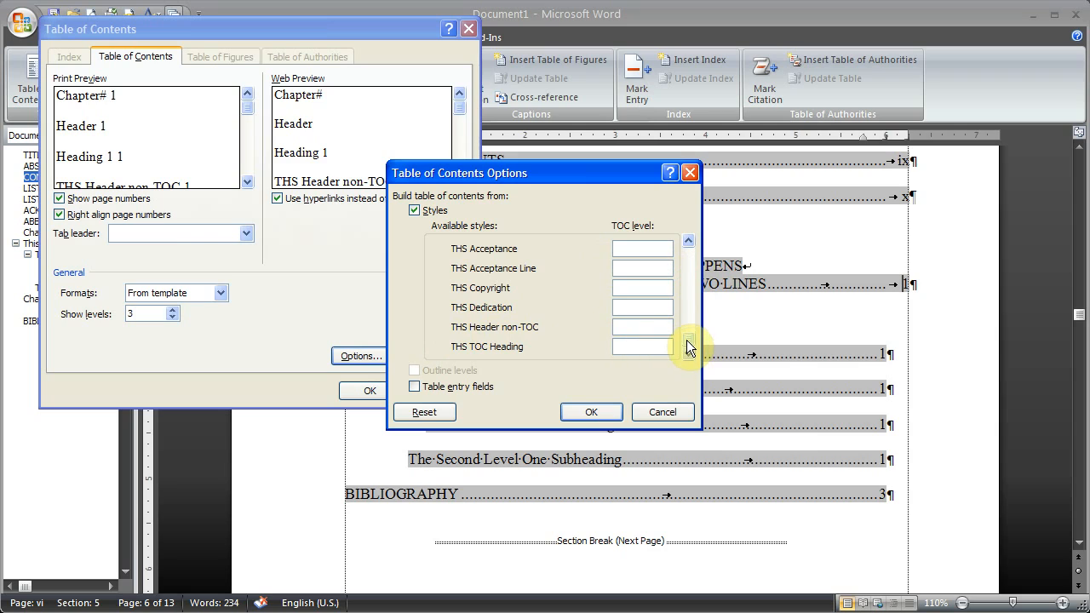
Assign Header level 1, Heading 1 level 2, Heading 2 level 3, clear Heading 3, and confirm.
click(688, 242)
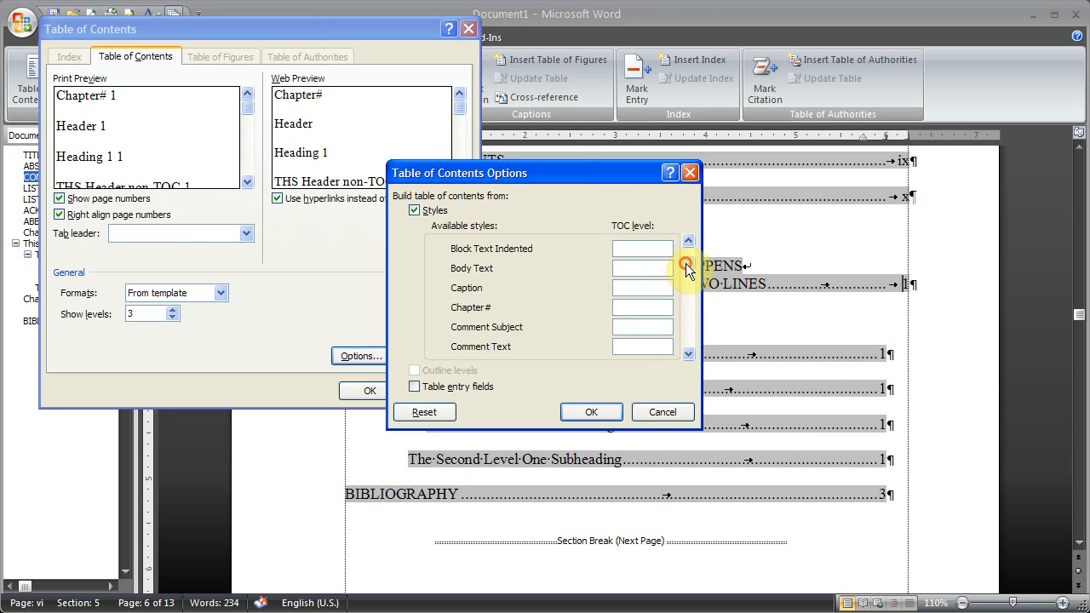
click(688, 240)
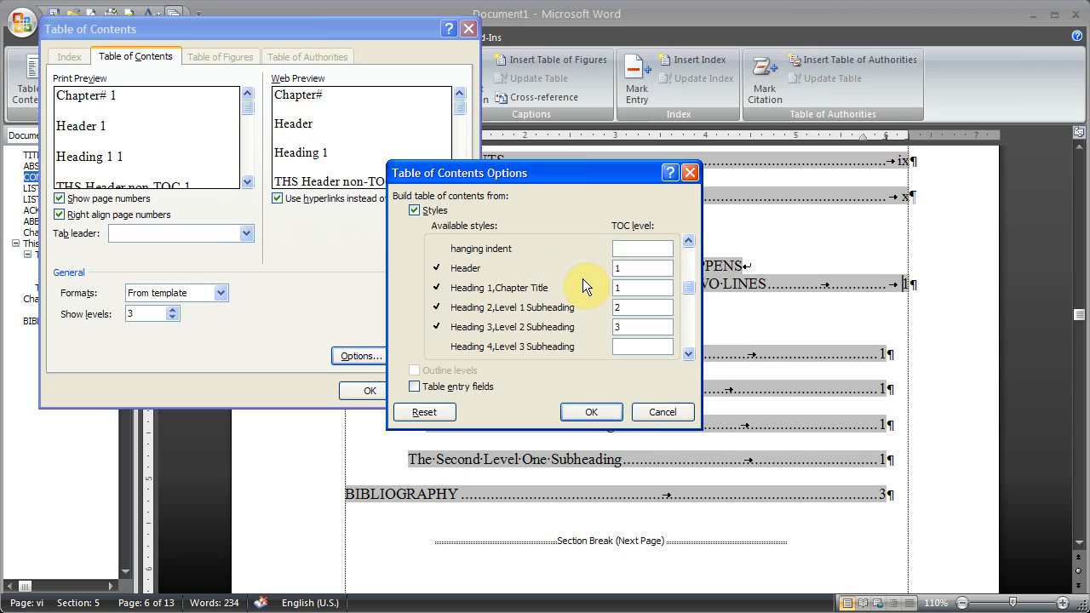
mouse_move(593, 300)
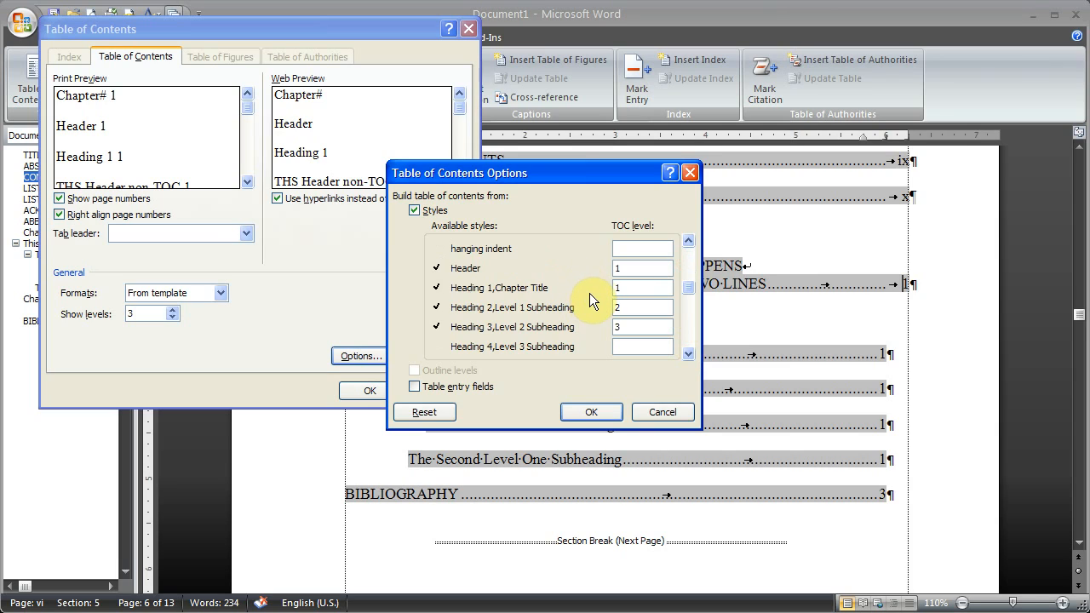
click(642, 267)
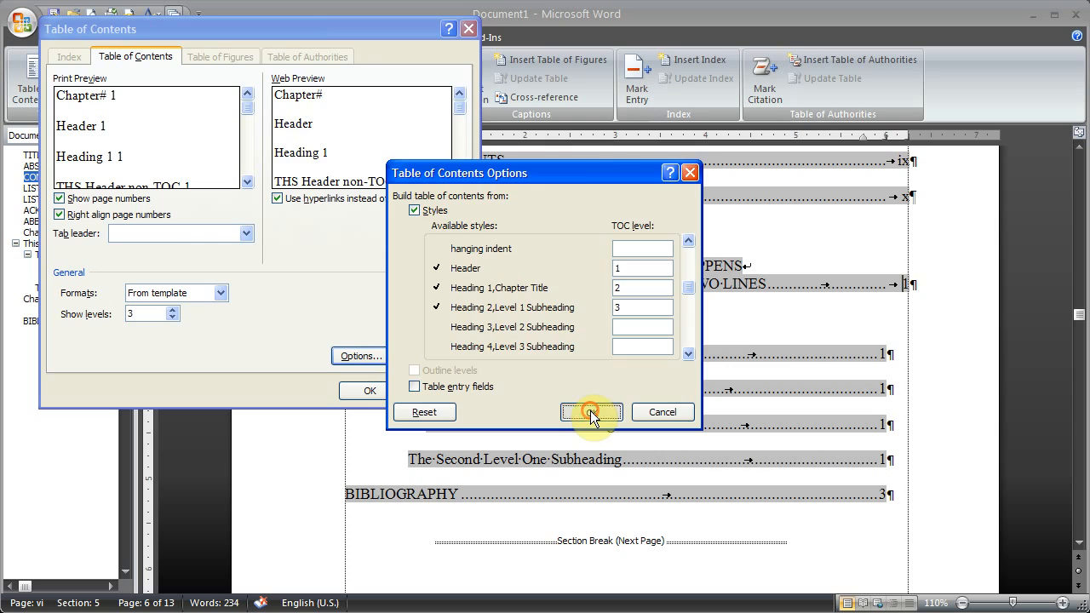
click(591, 412)
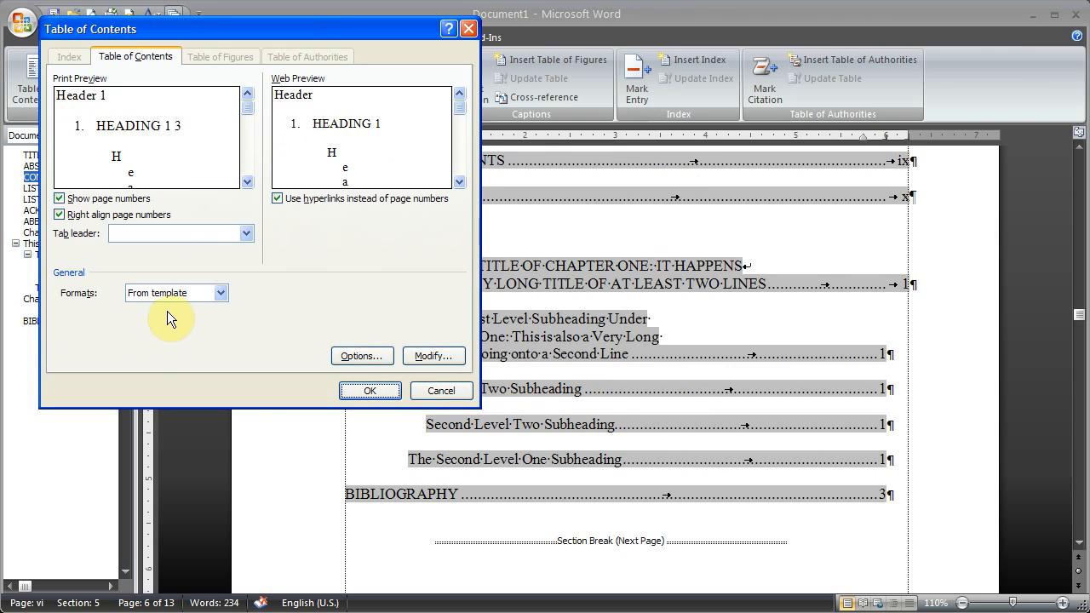
mouse_move(167, 327)
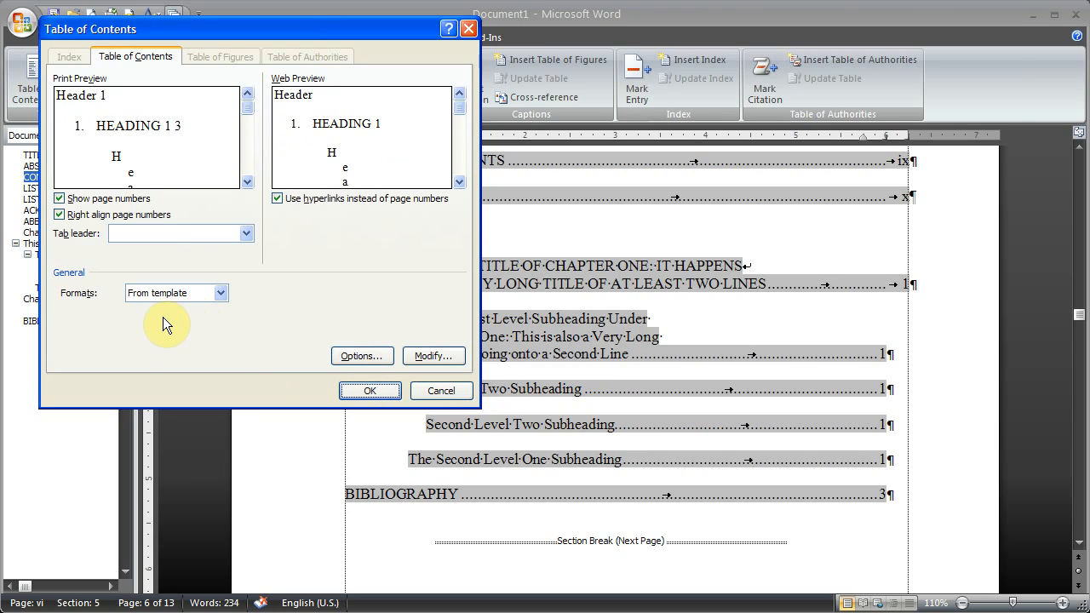
mouse_move(269, 351)
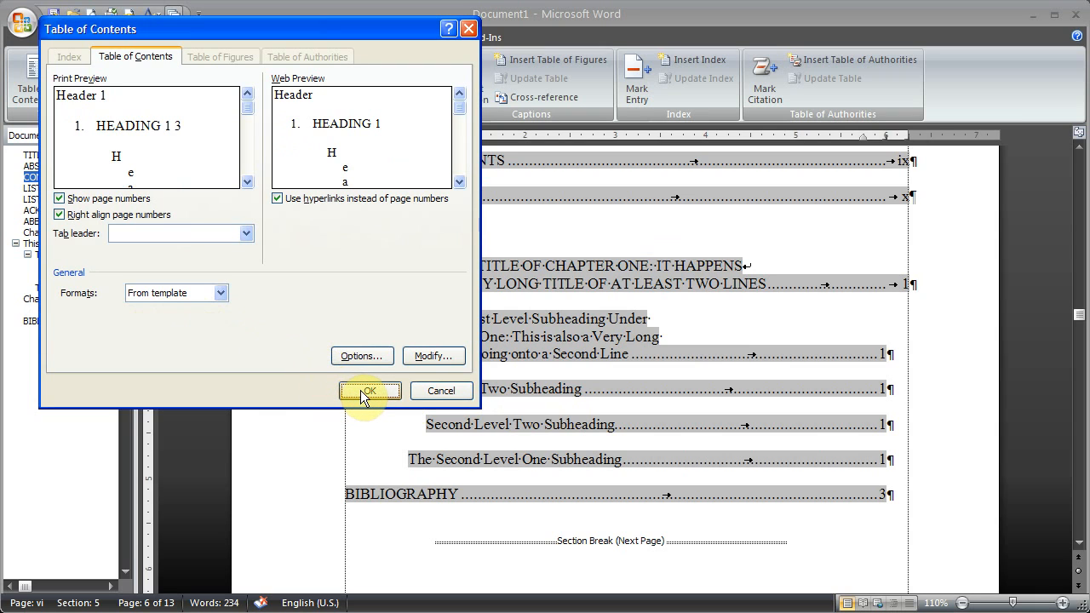
Apply the settings and accept replacing the existing table of contents.
click(368, 390)
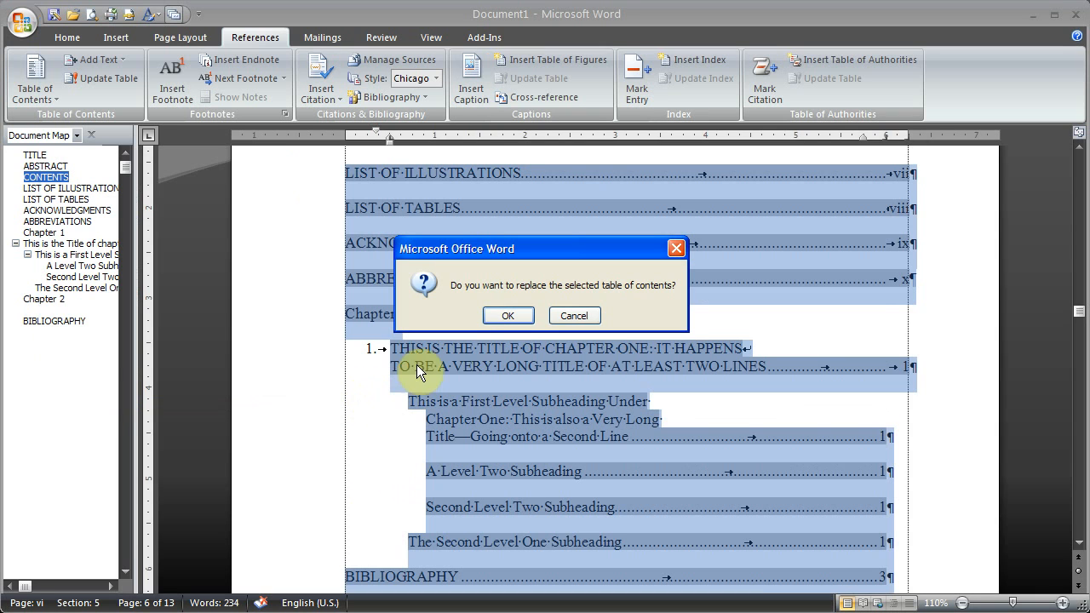
mouse_move(588, 293)
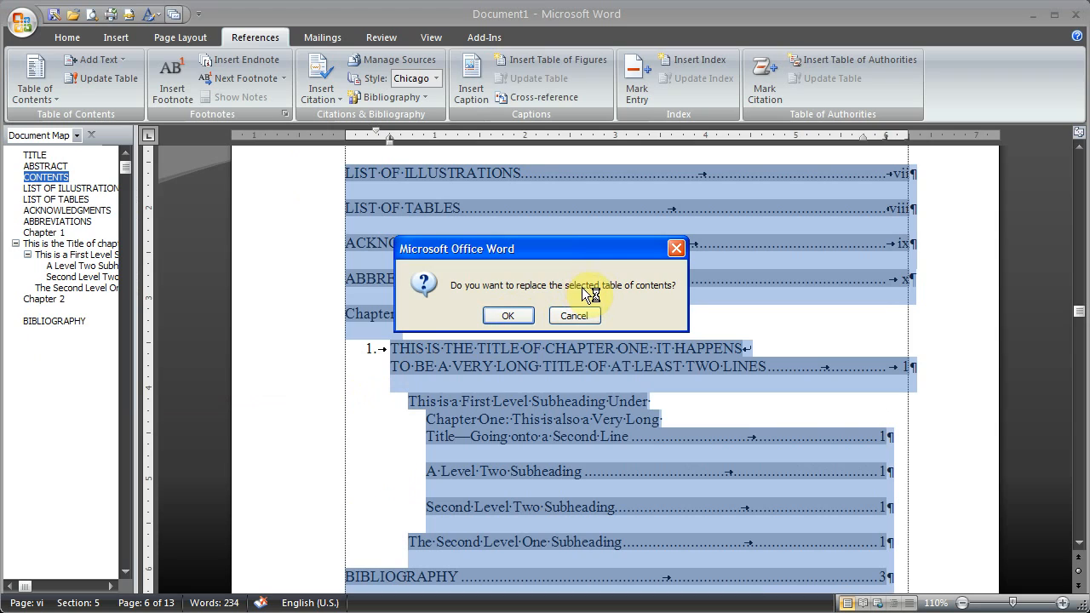
mouse_move(463, 480)
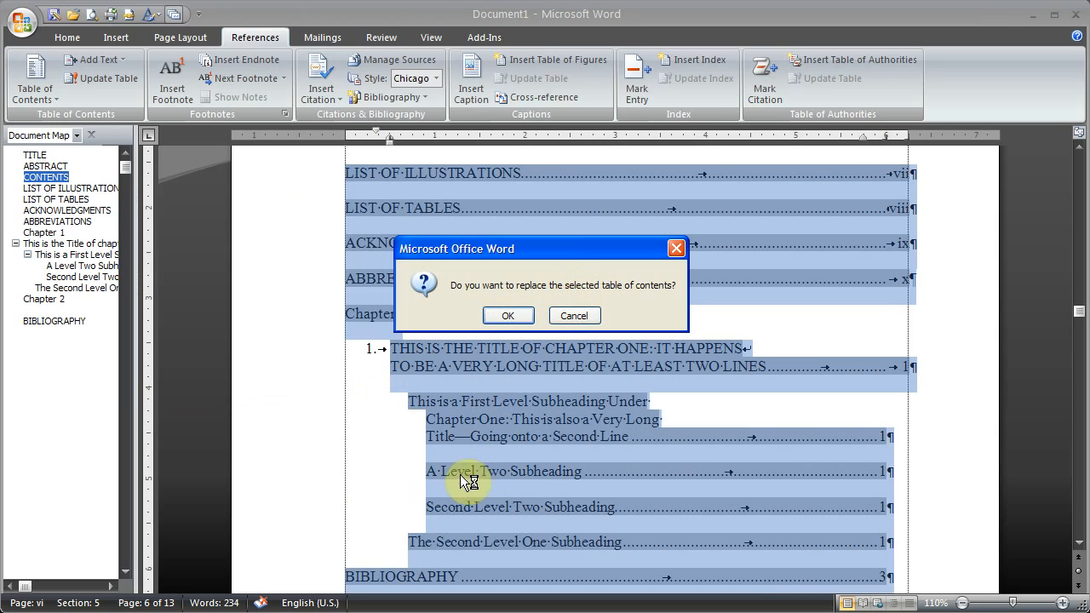
mouse_move(521, 512)
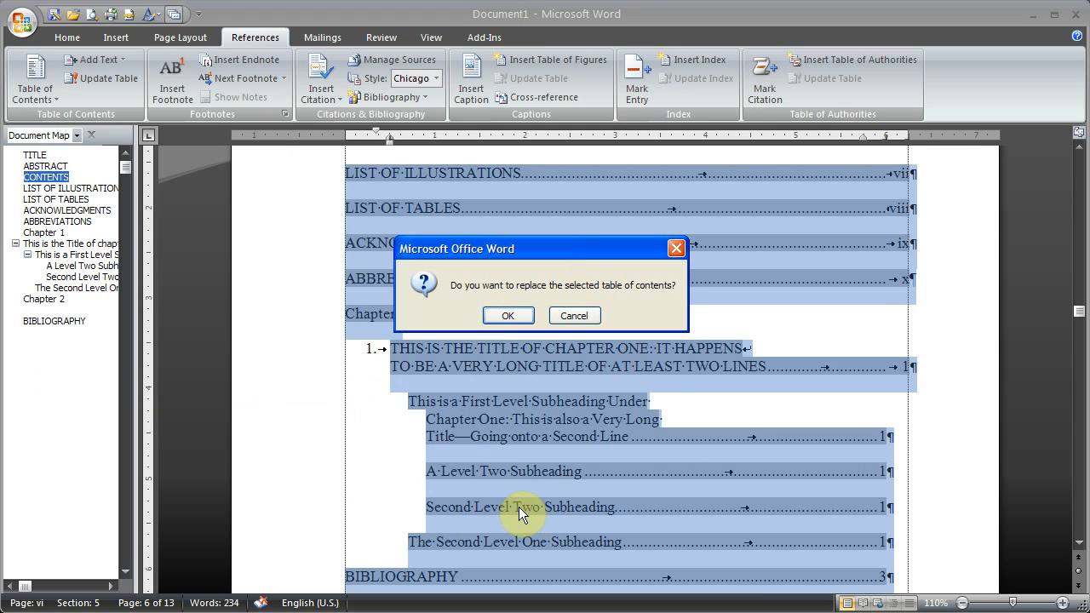
click(507, 315)
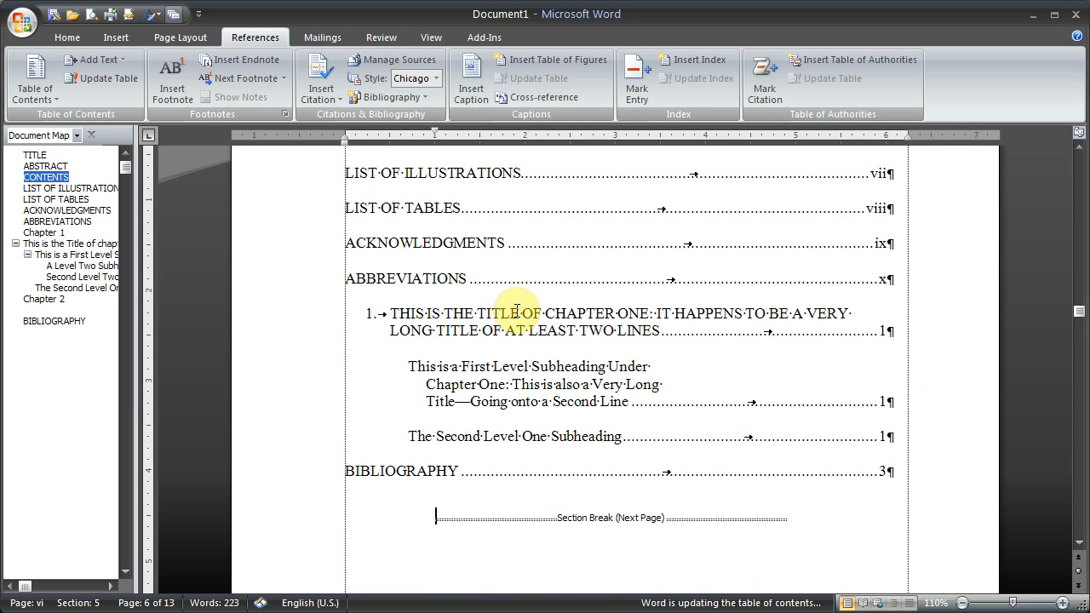
mouse_move(594, 264)
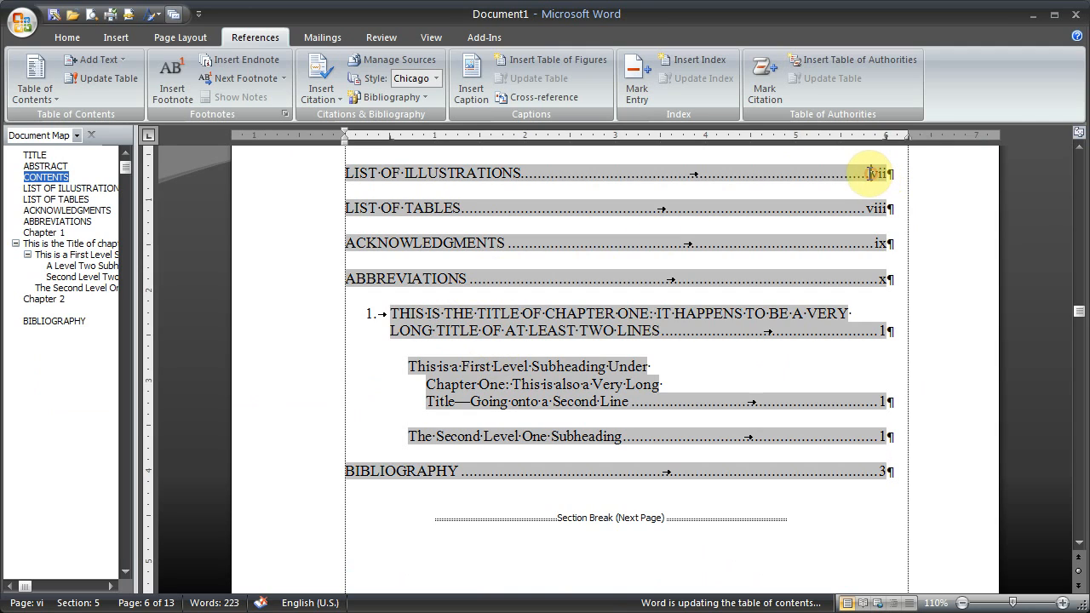
mouse_move(855, 182)
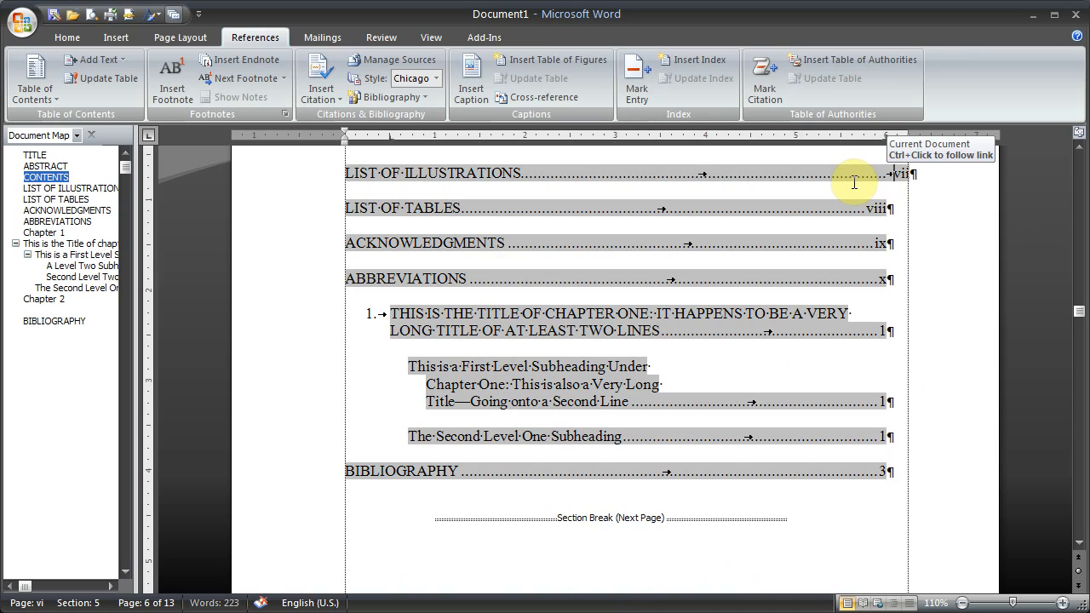
mouse_move(810, 245)
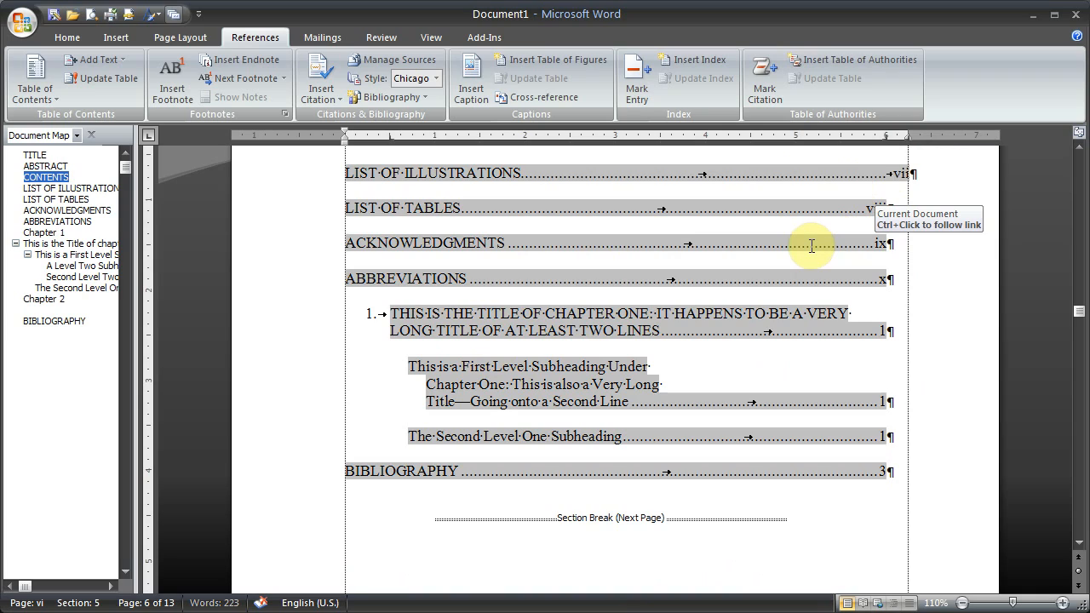
mouse_move(599, 197)
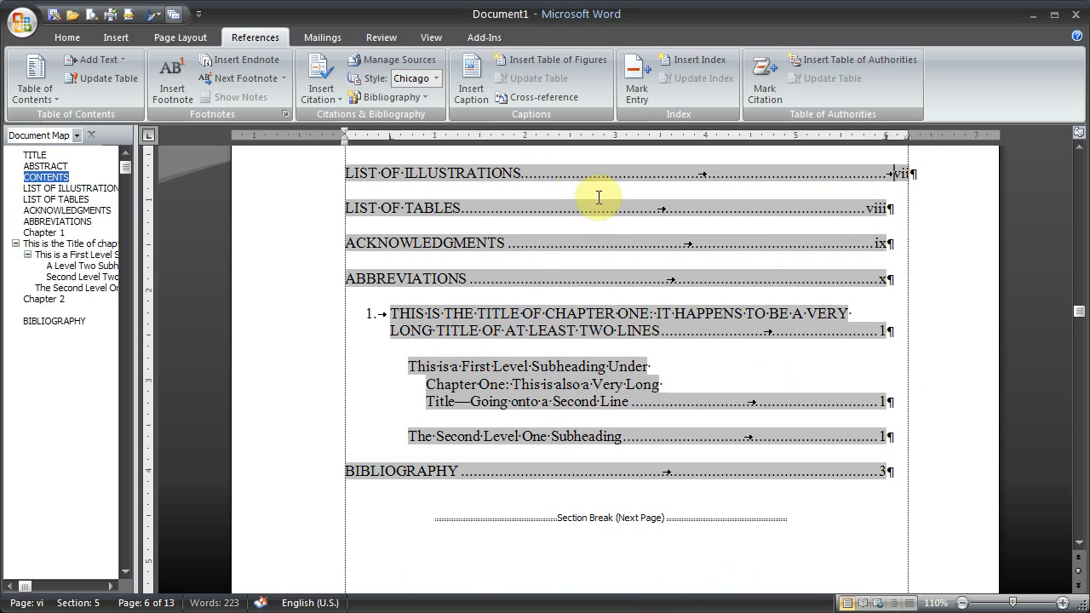
mouse_move(504, 347)
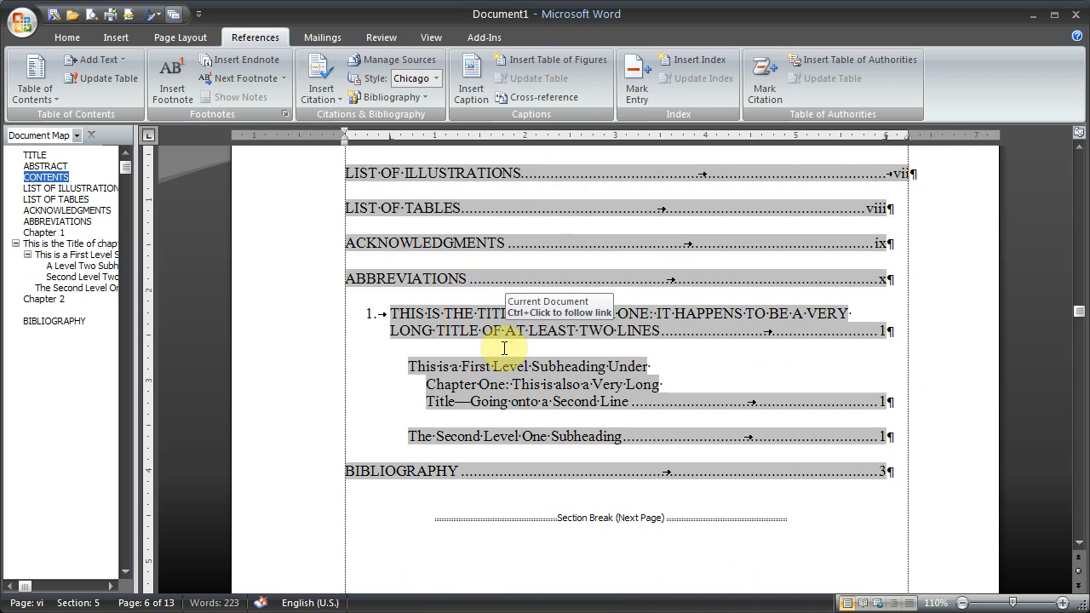
mouse_move(557, 351)
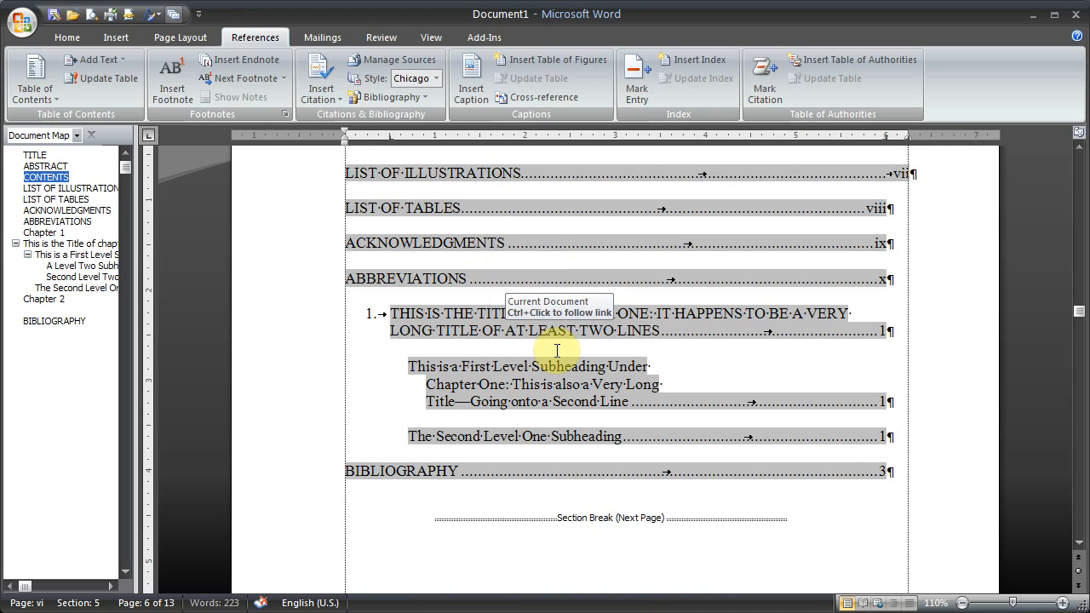